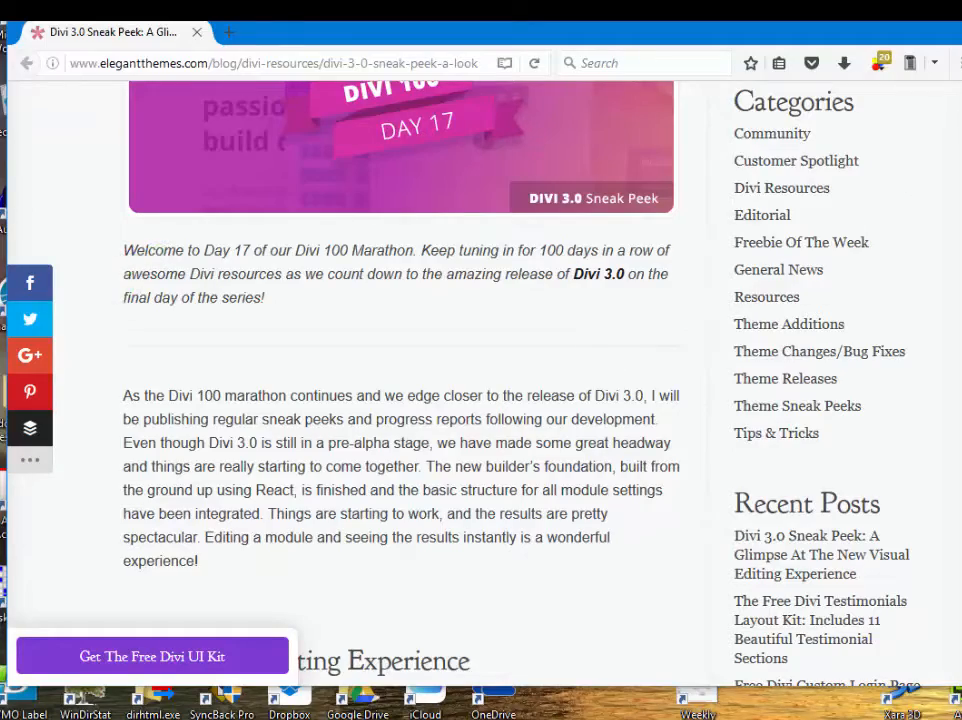
Scroll to the 'Get The Free Divi UI Kit' overlay and inspect its element.
scroll("up", 3)
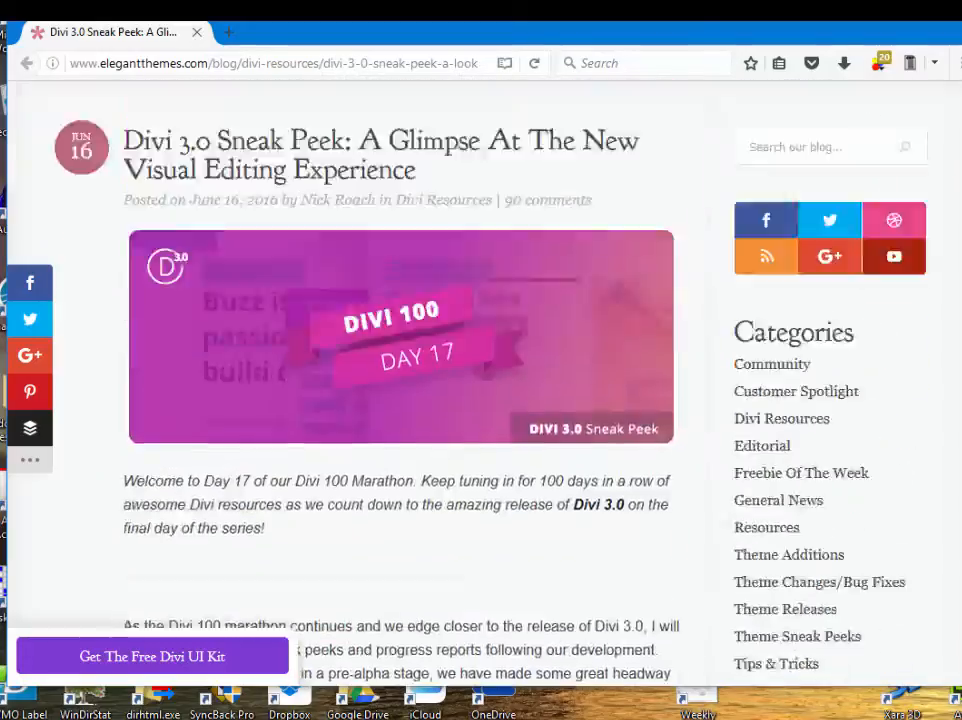
scroll("up", 3)
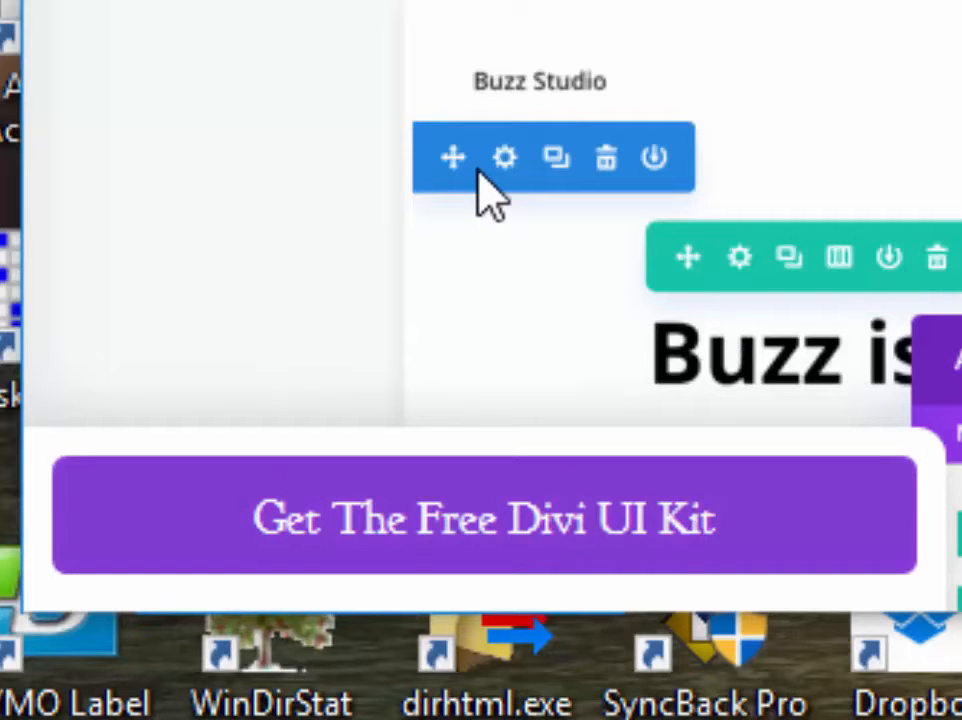
mouse_move(545, 135)
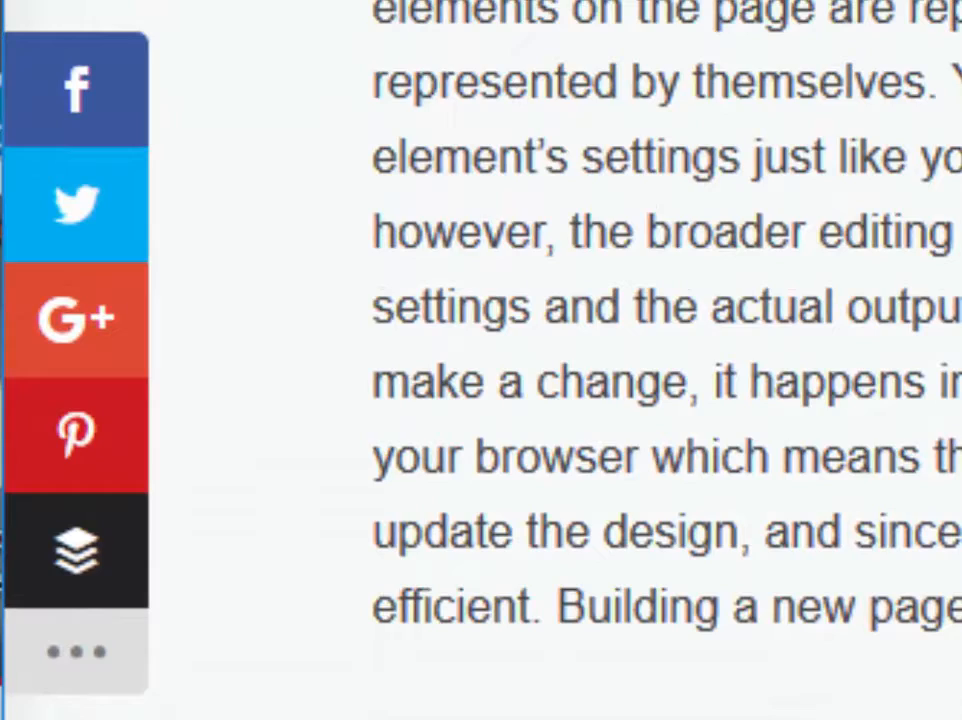
scroll("down", 3)
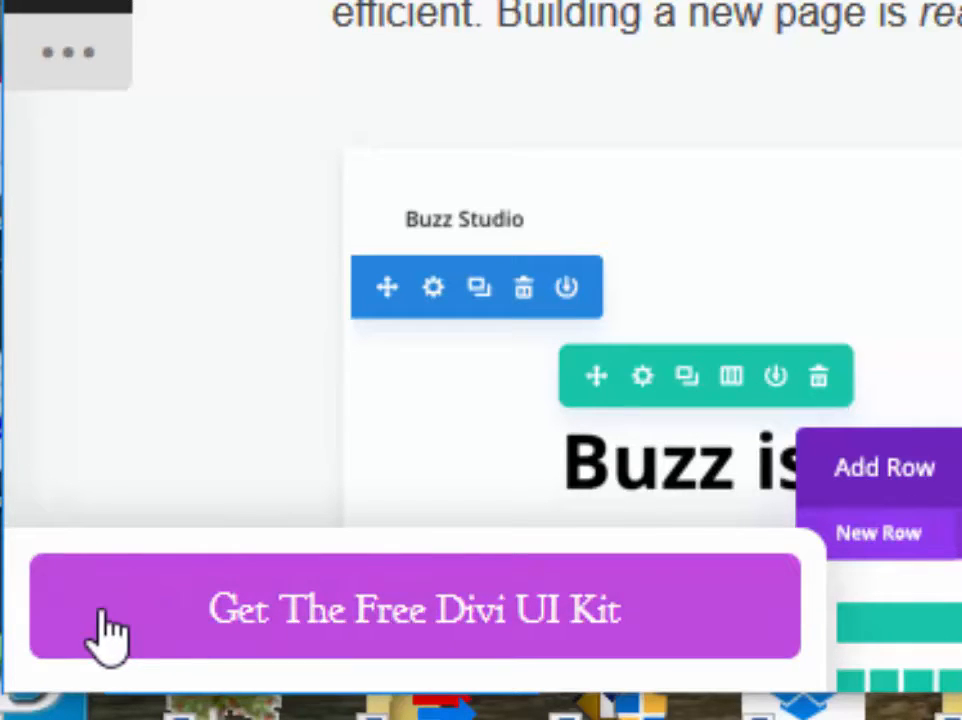
mouse_move(25, 615)
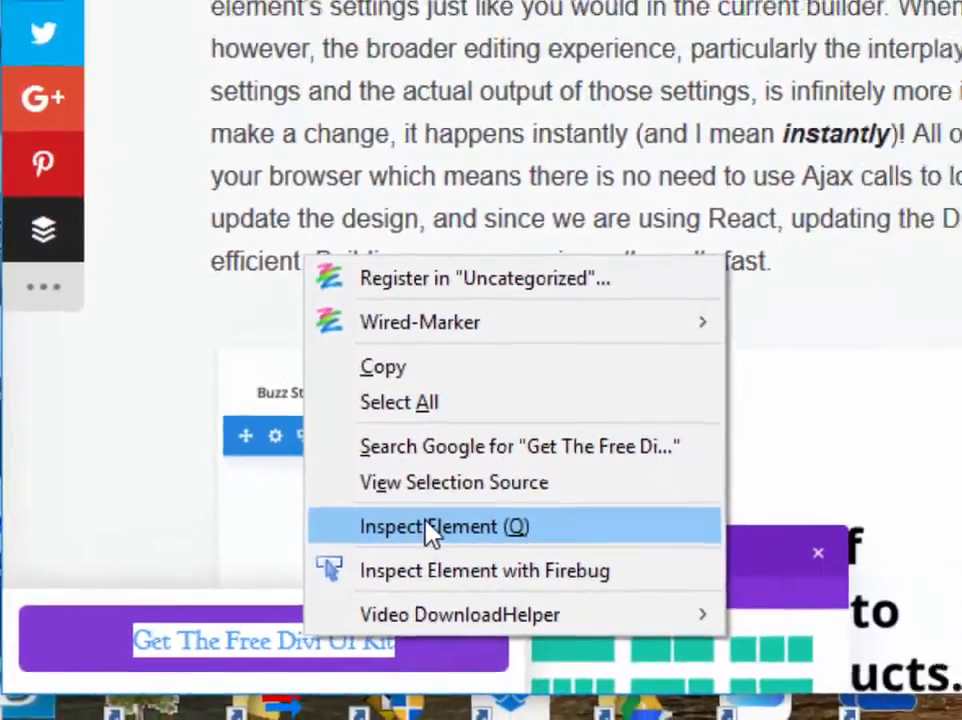
left_click(443, 526)
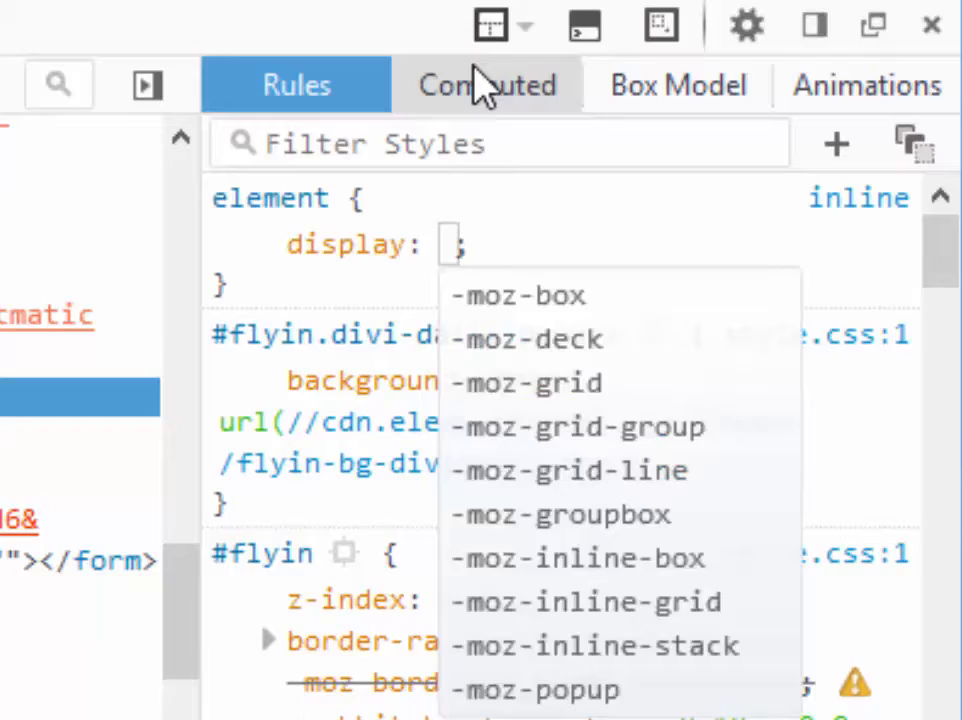
Set the div#flyin element rule's display property to none.
type("none")
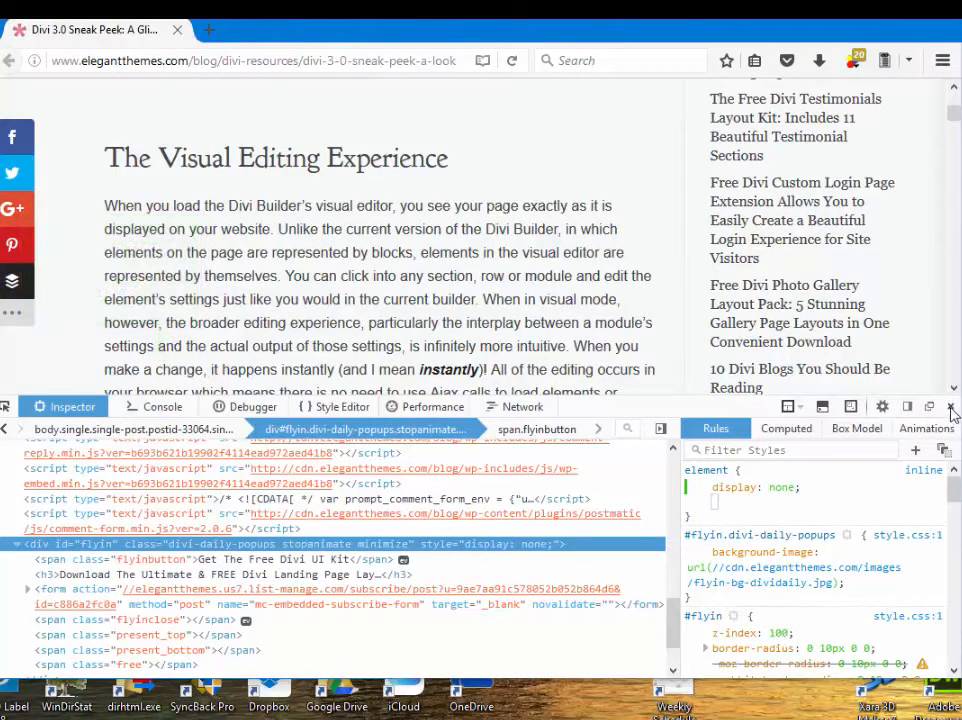
Close the Inspector panel to show the full-width blog post.
left_click(951, 406)
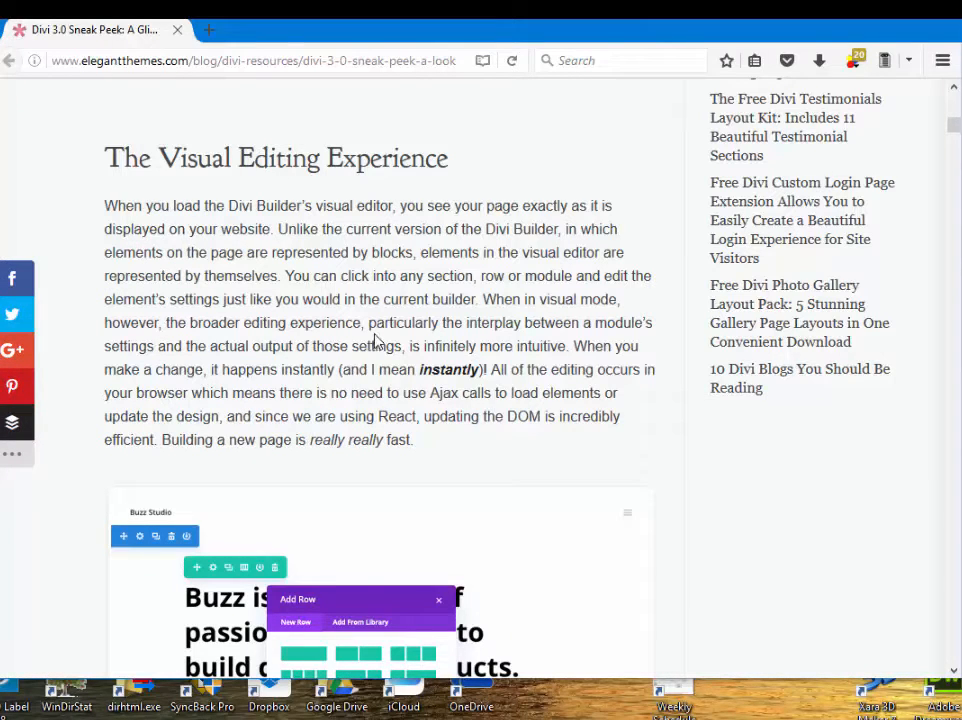
mouse_move(318, 299)
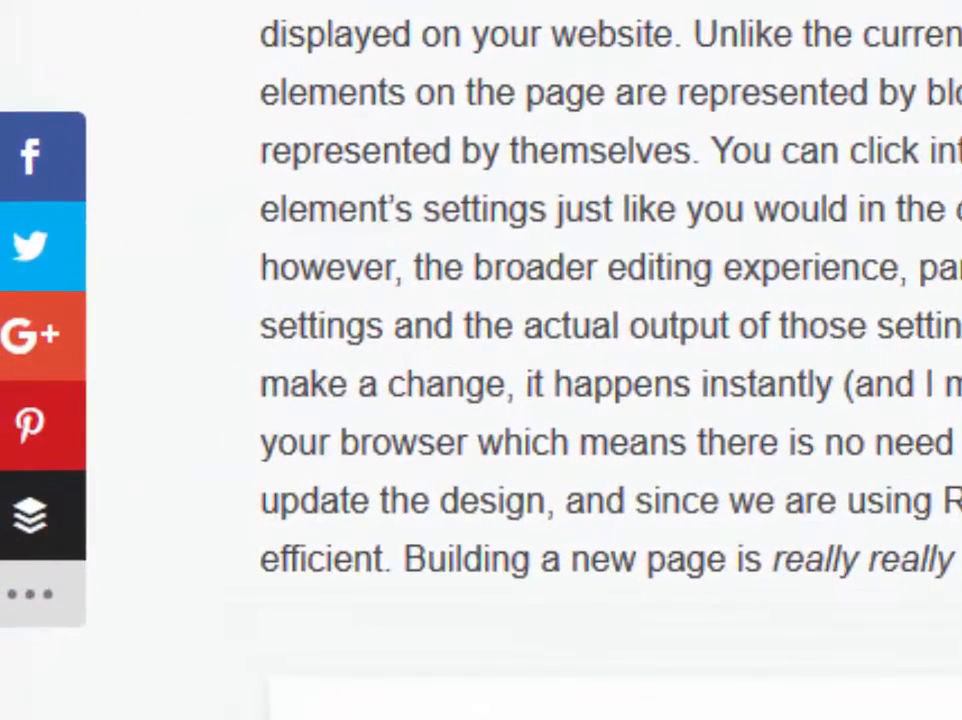
mouse_move(162, 642)
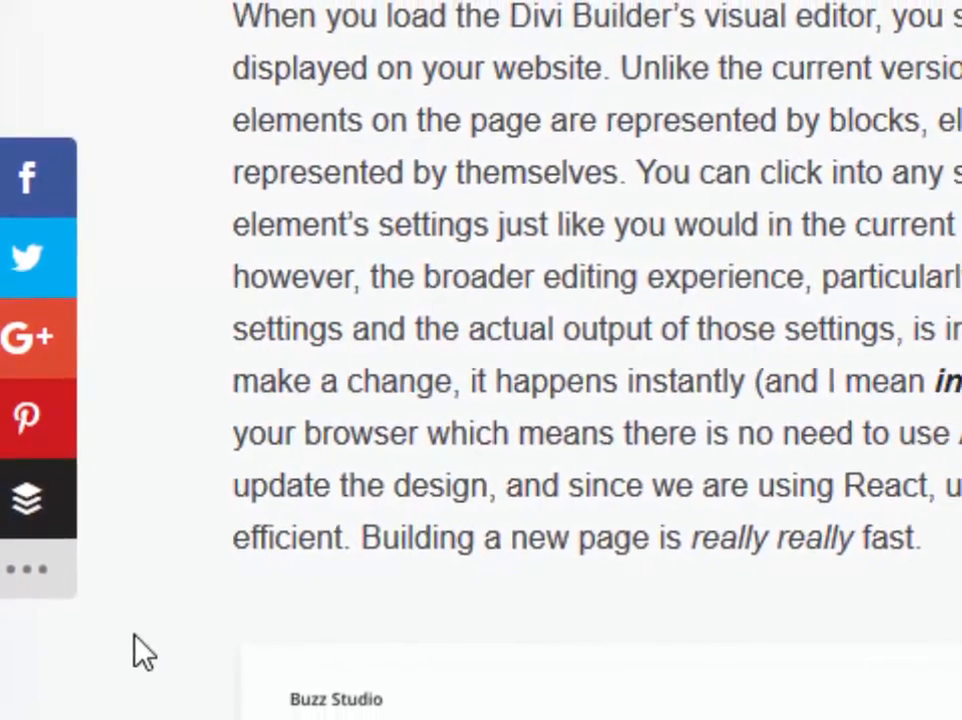
right_click(145, 465)
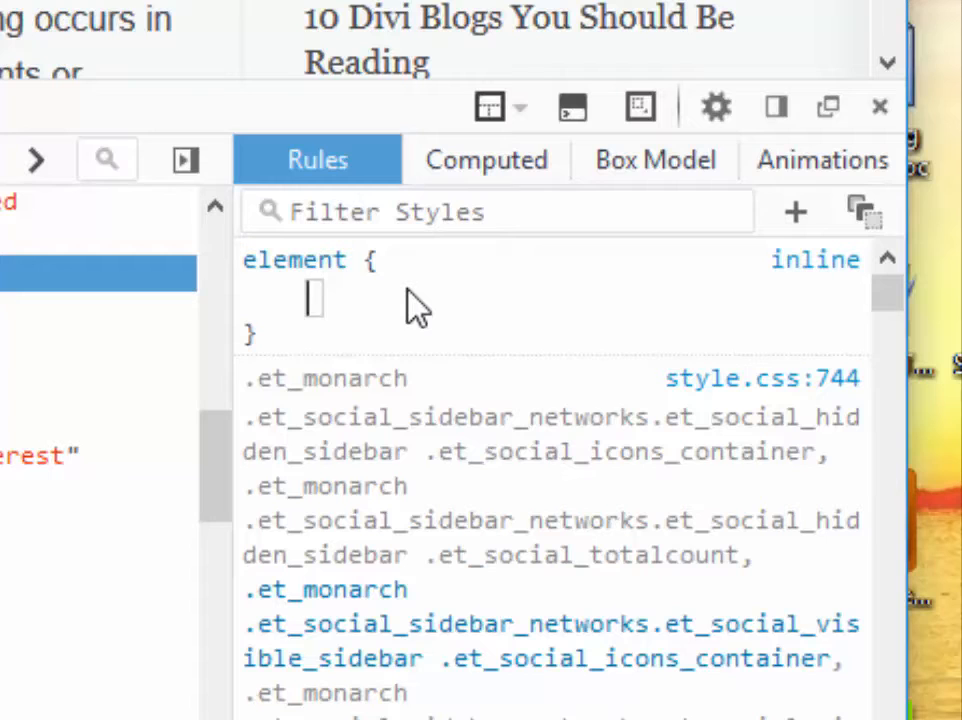
Add display: none to the social sidebar container's element rule.
type("display")
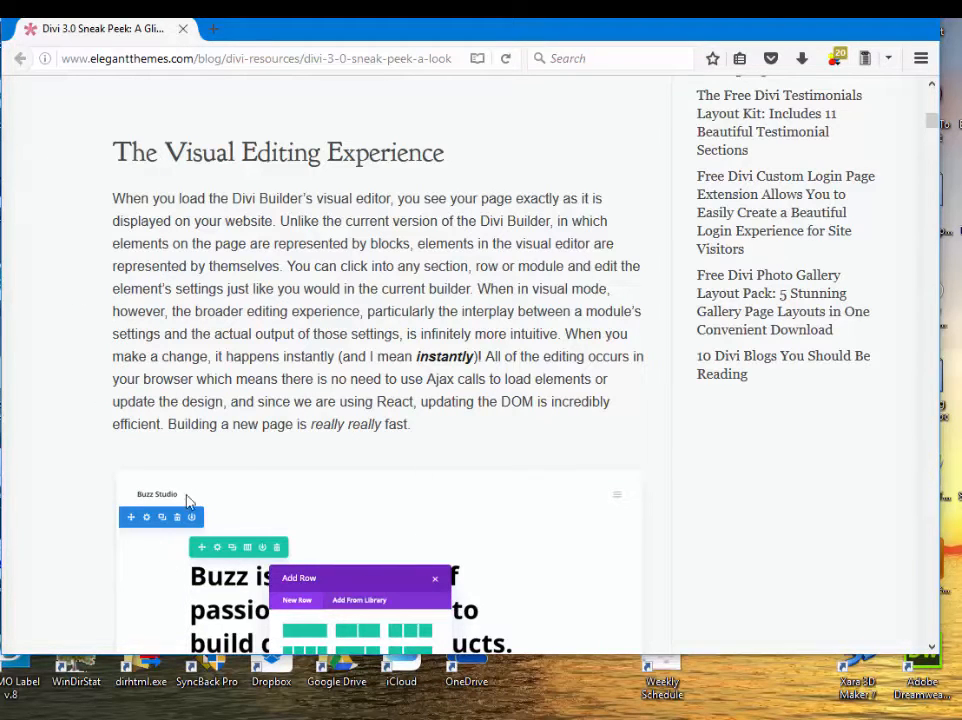
scroll("down", 3)
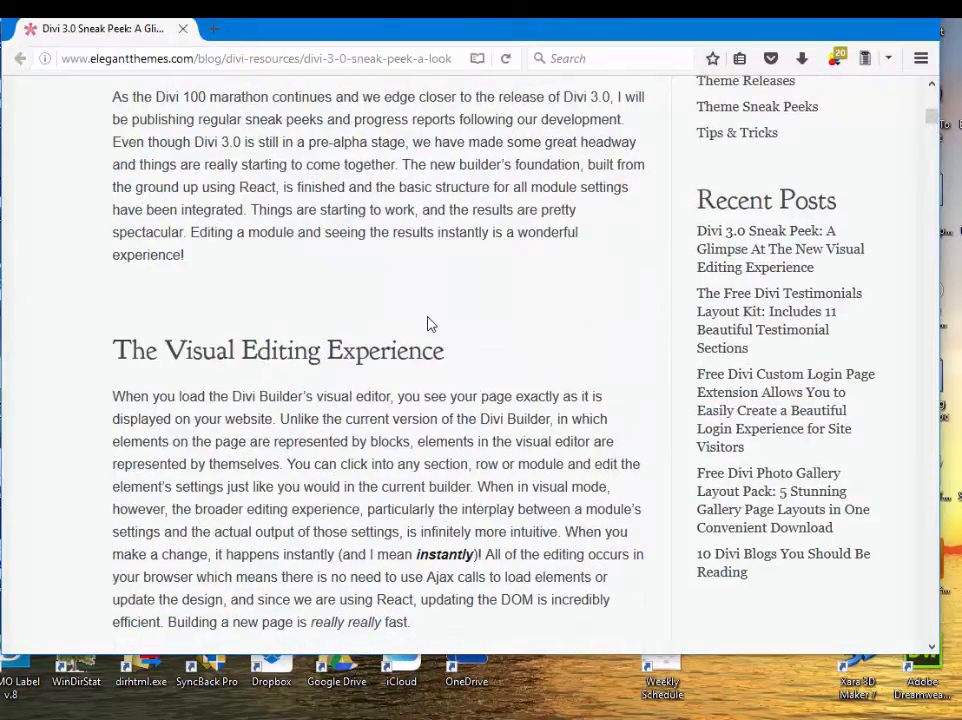
scroll("up", 3)
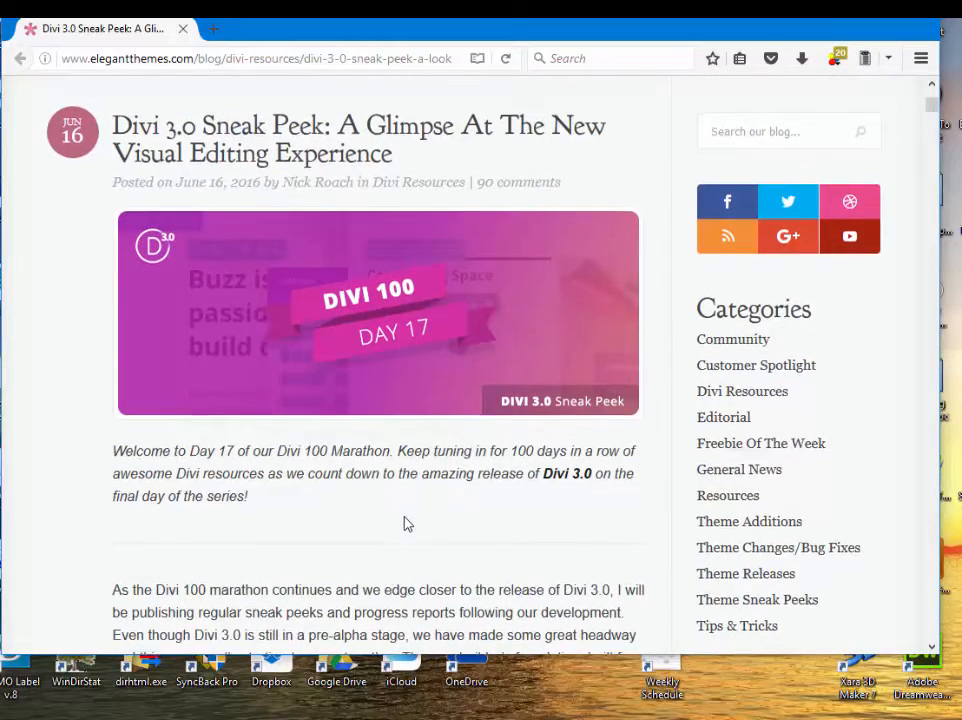
scroll("down", 3)
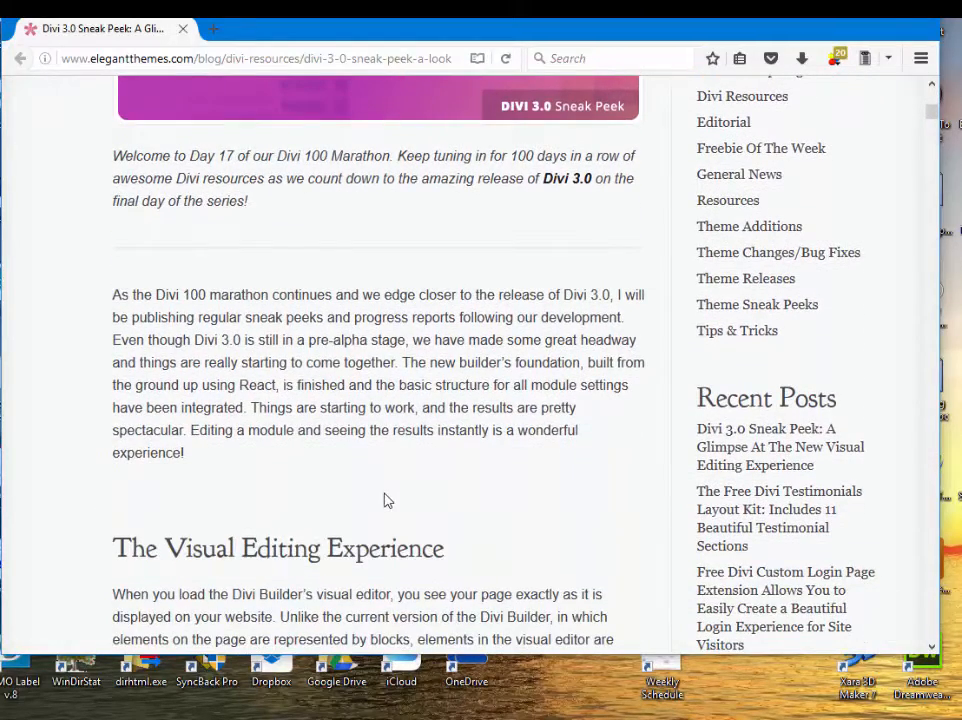
scroll("down", 3)
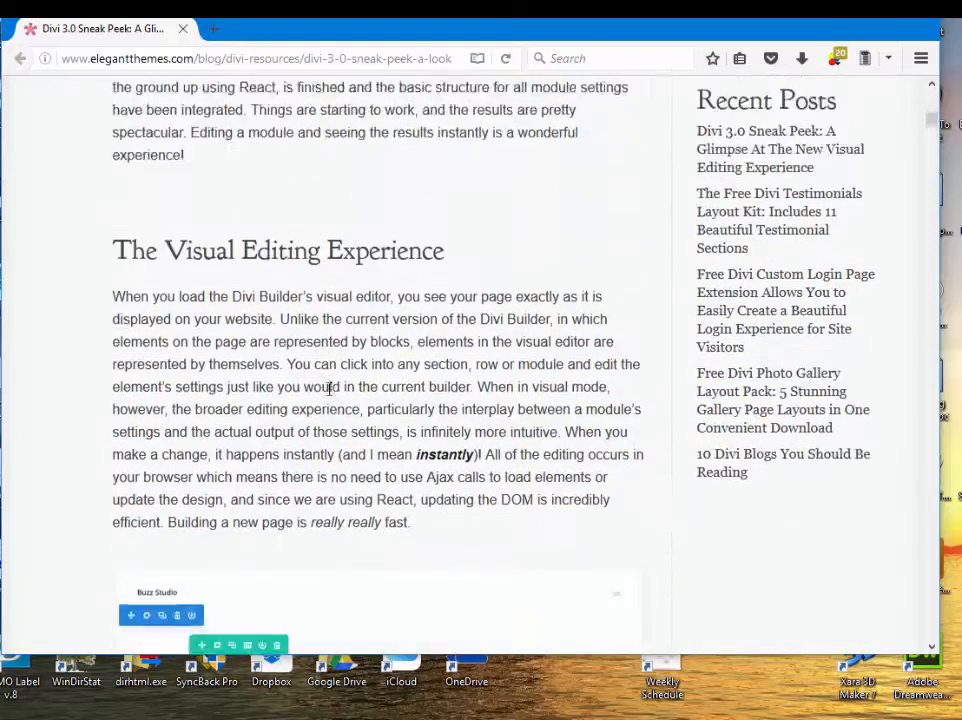